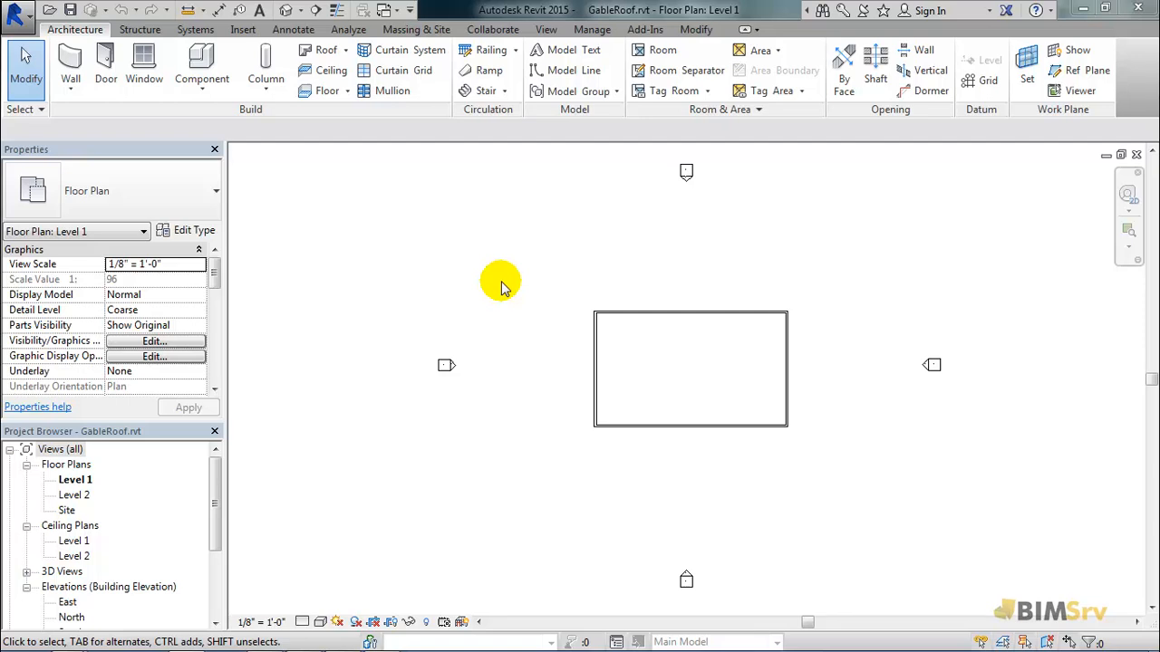
# Switch to the Level 2 floor plan from the Project Browser.
pyautogui.doubleClick(68, 495)
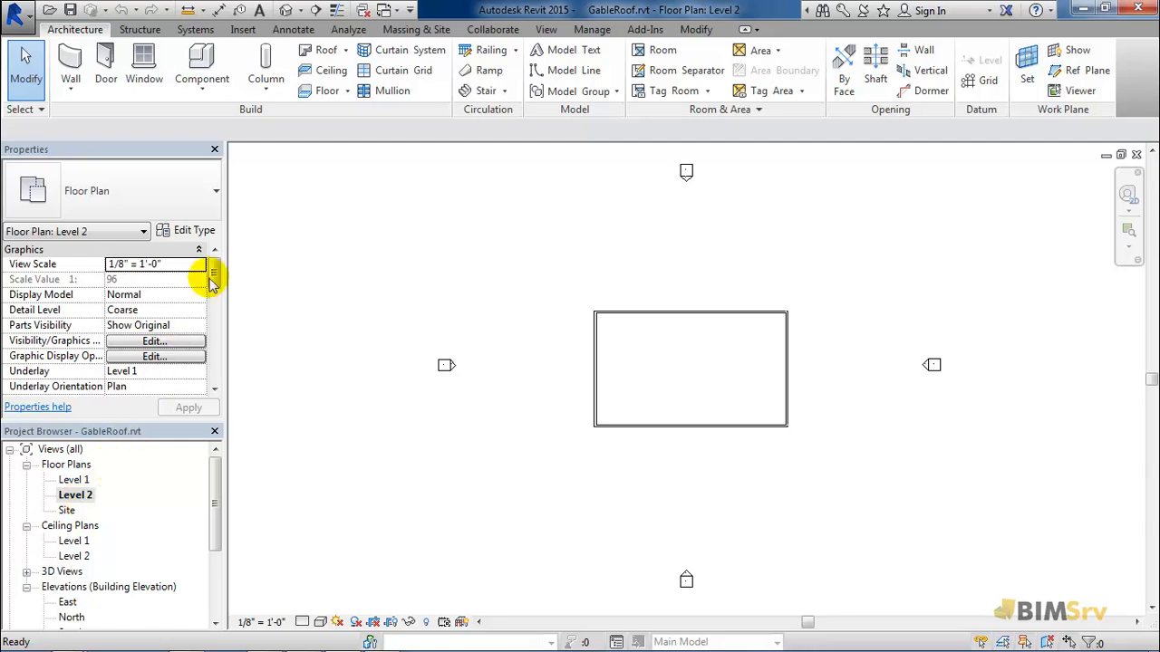
pyautogui.moveTo(324, 51)
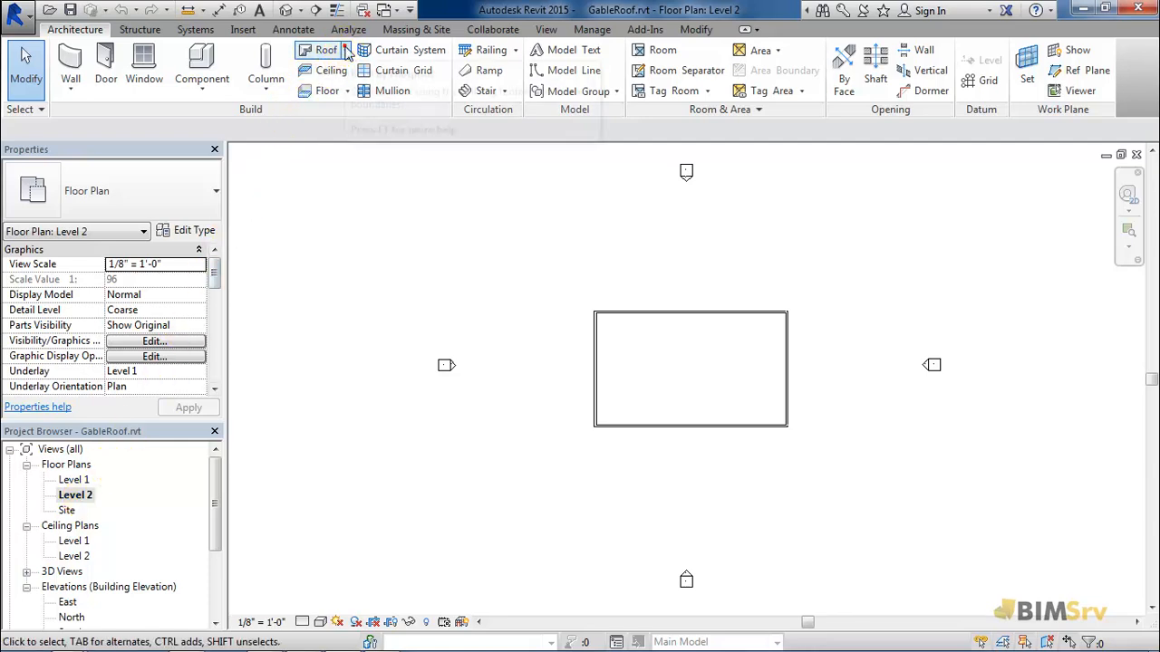
# Begin a Roof by Footprint sketch on Level 2 from the Architecture Roof dropdown.
pyautogui.click(322, 51)
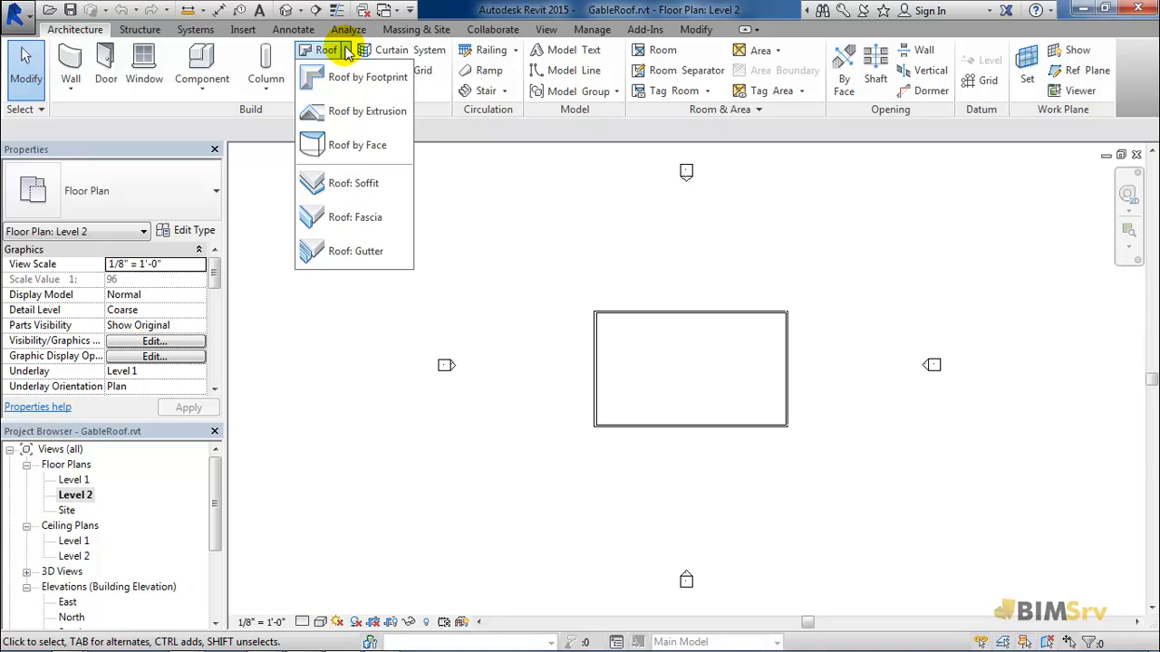
pyautogui.moveTo(384, 87)
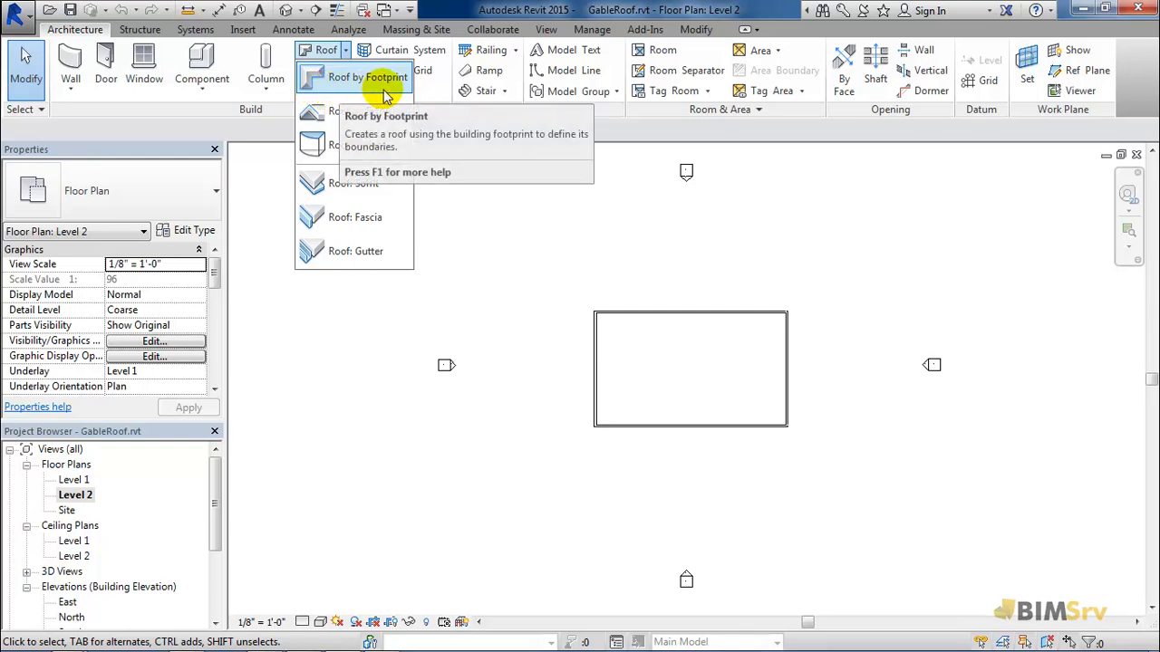
pyautogui.click(365, 76)
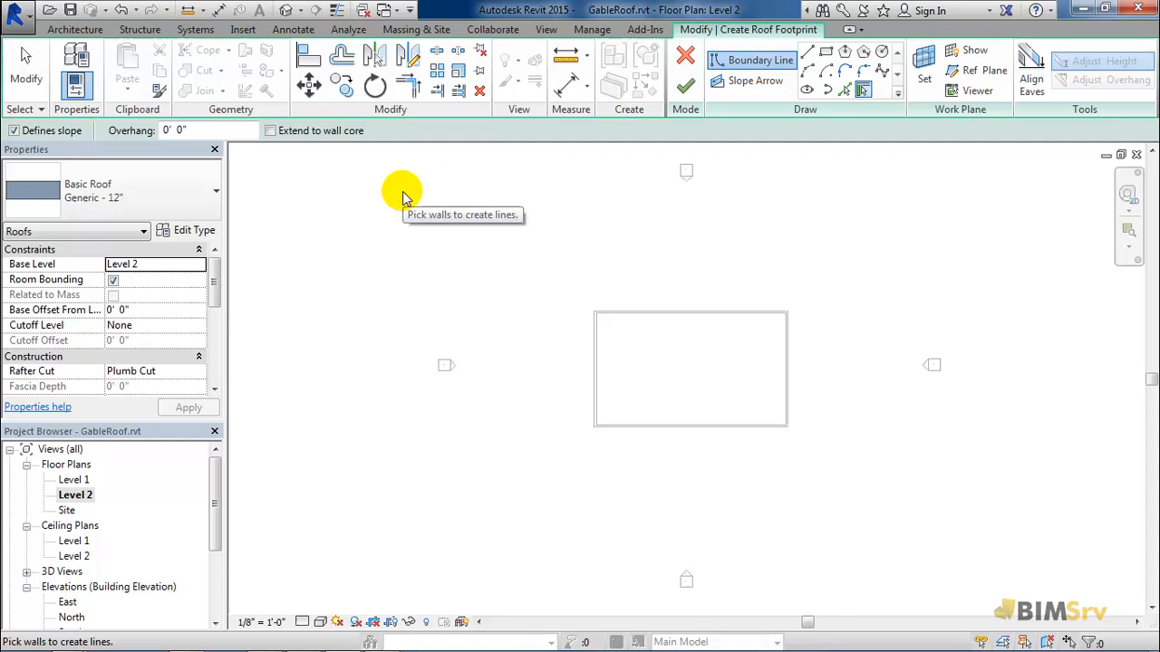
pyautogui.moveTo(374, 192)
pyautogui.write('2')
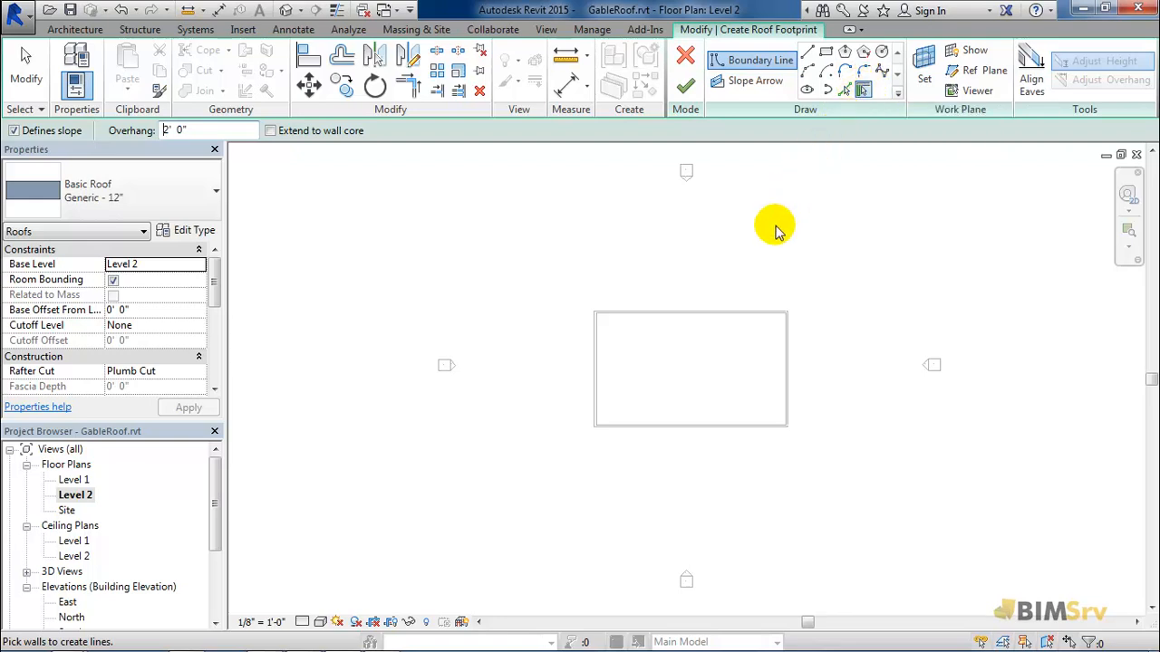
pyautogui.moveTo(752, 270)
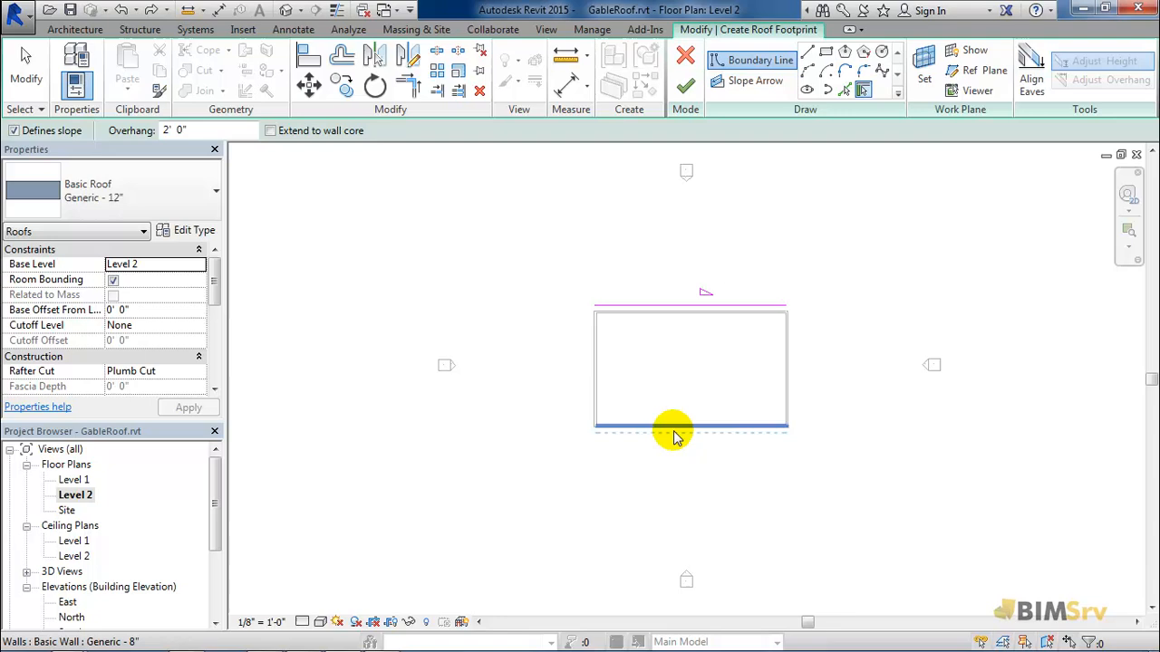
pyautogui.moveTo(674, 433)
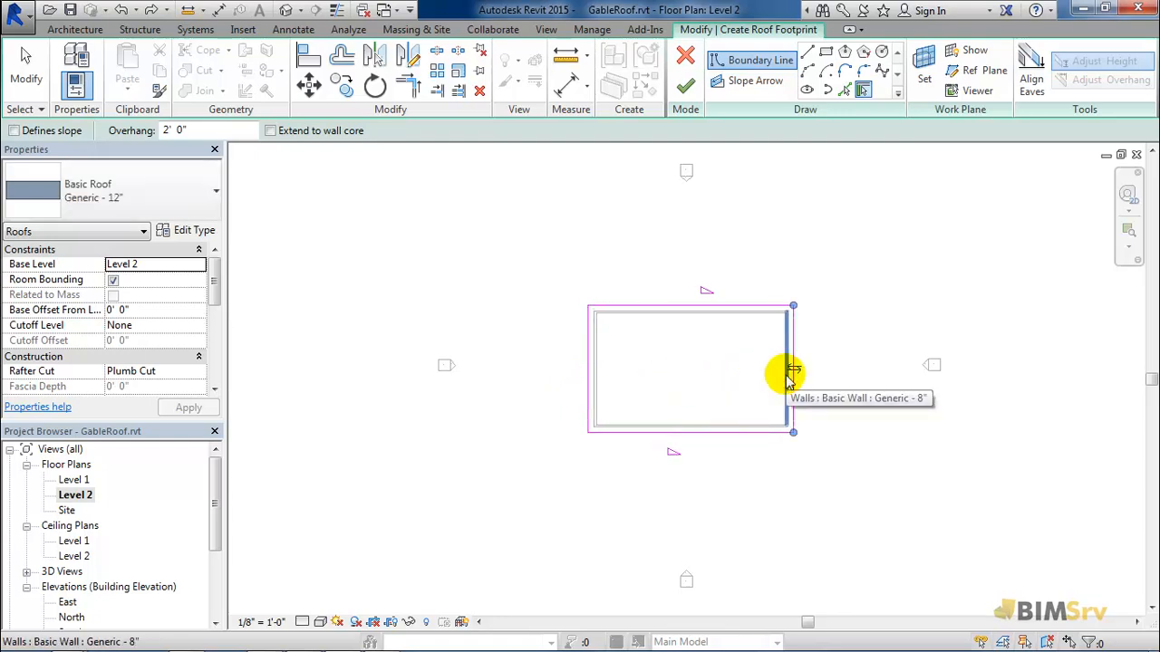
pyautogui.moveTo(685, 364)
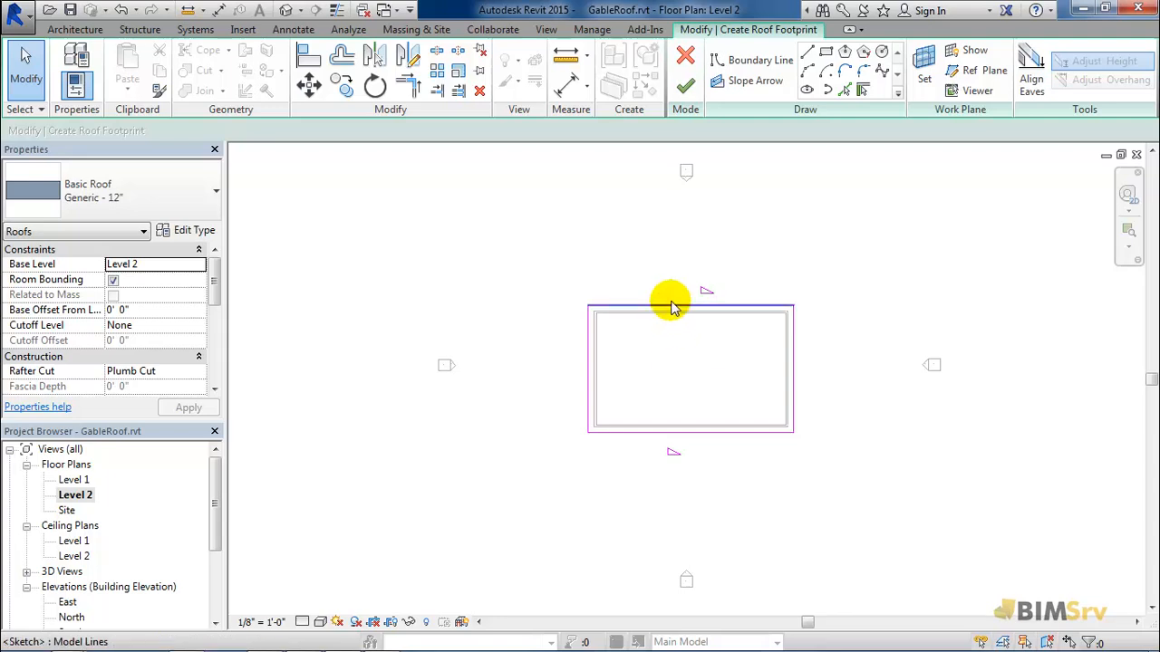
# Set the top and bottom roof boundary slopes to -20 so they pitch inward.
pyautogui.click(674, 305)
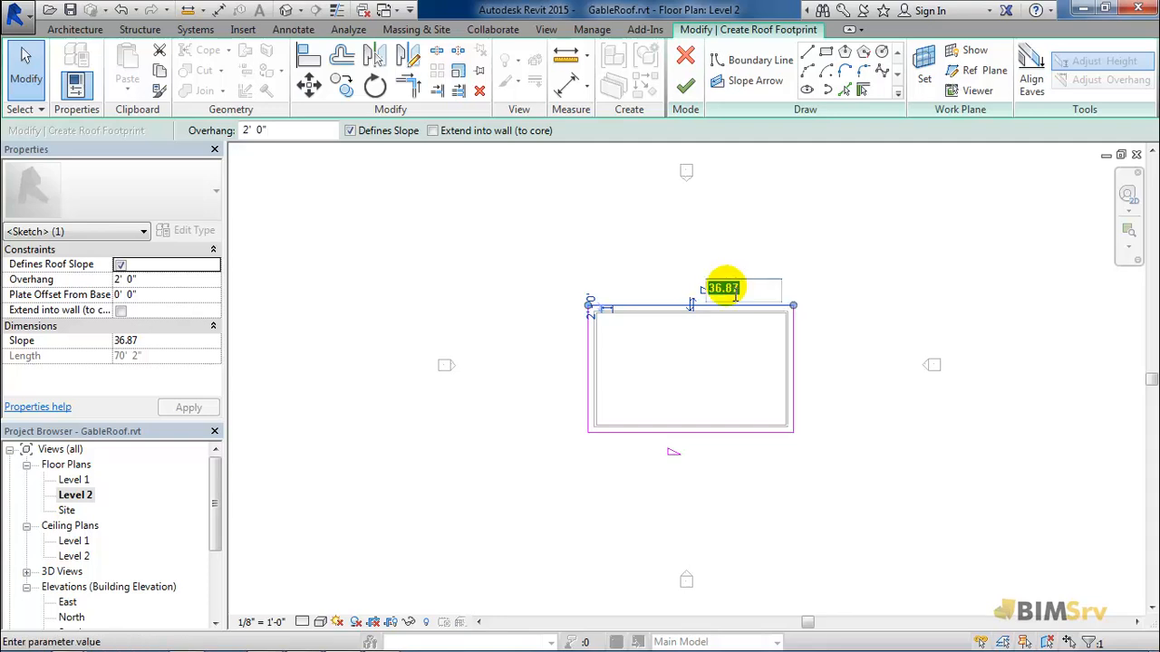
pyautogui.write('-20')
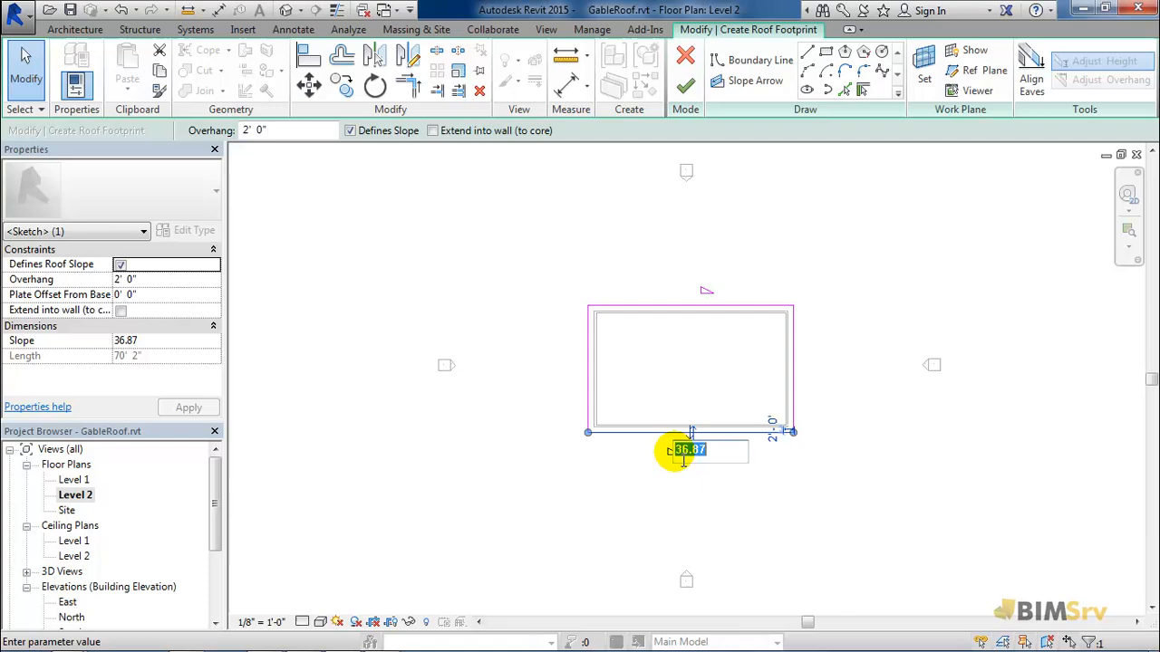
pyautogui.write('-20.00')
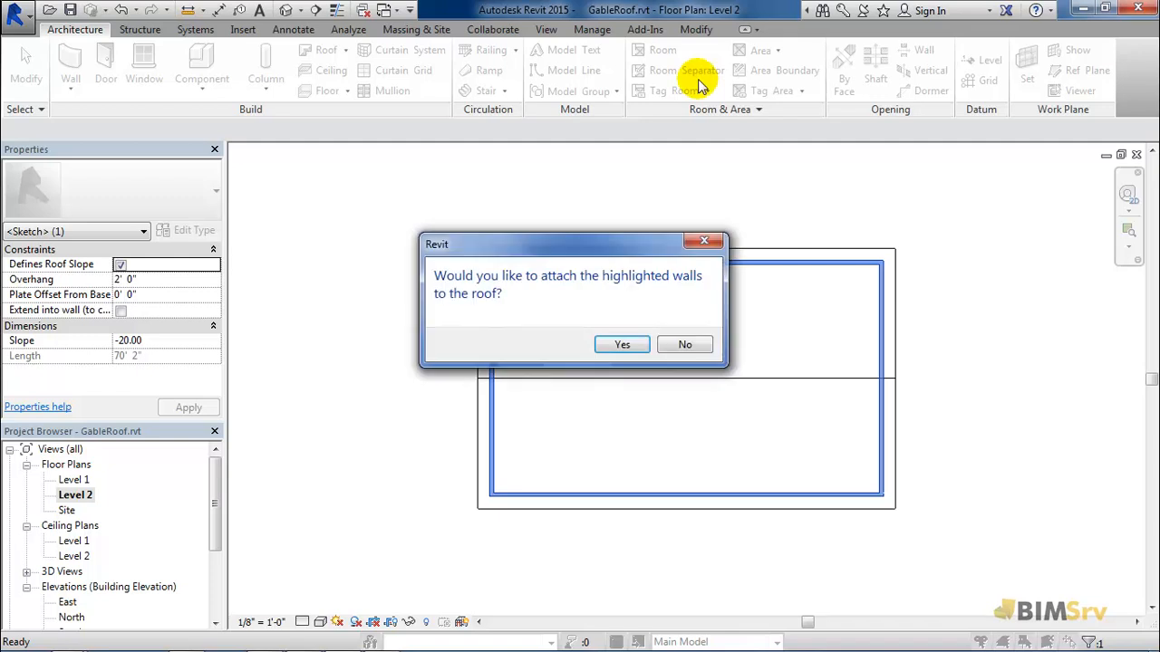
pyautogui.moveTo(544, 283)
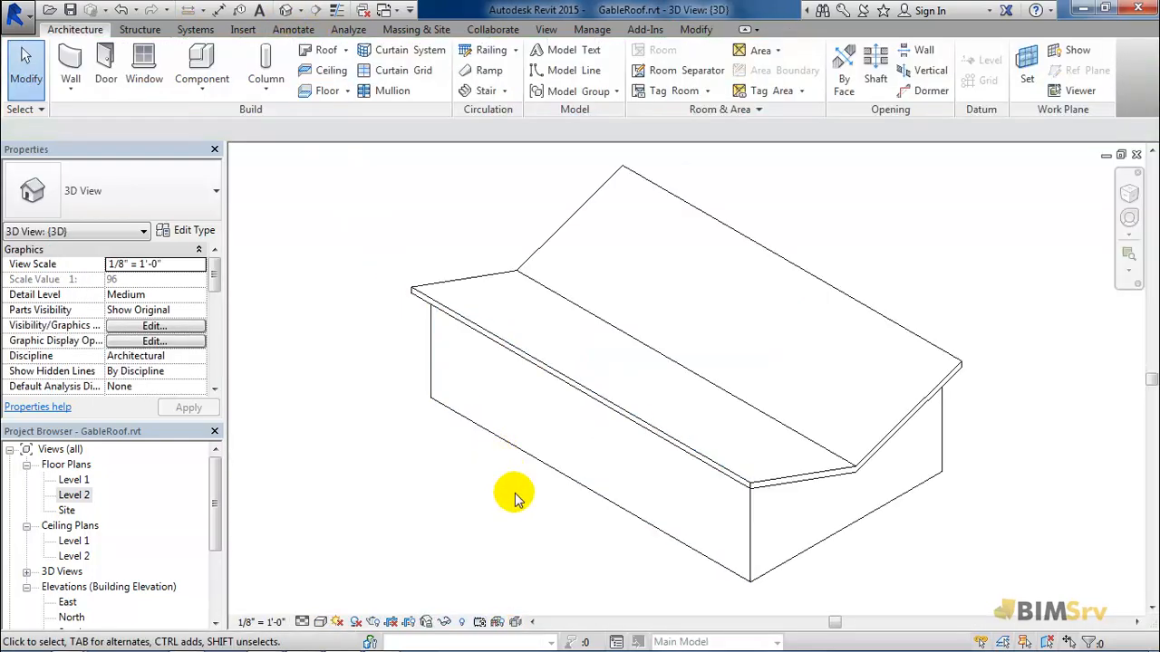
# Orbit the 3D model to view the roof valley, then return to Level 2.
pyautogui.moveTo(514, 500); pyautogui.dragTo(851, 478)
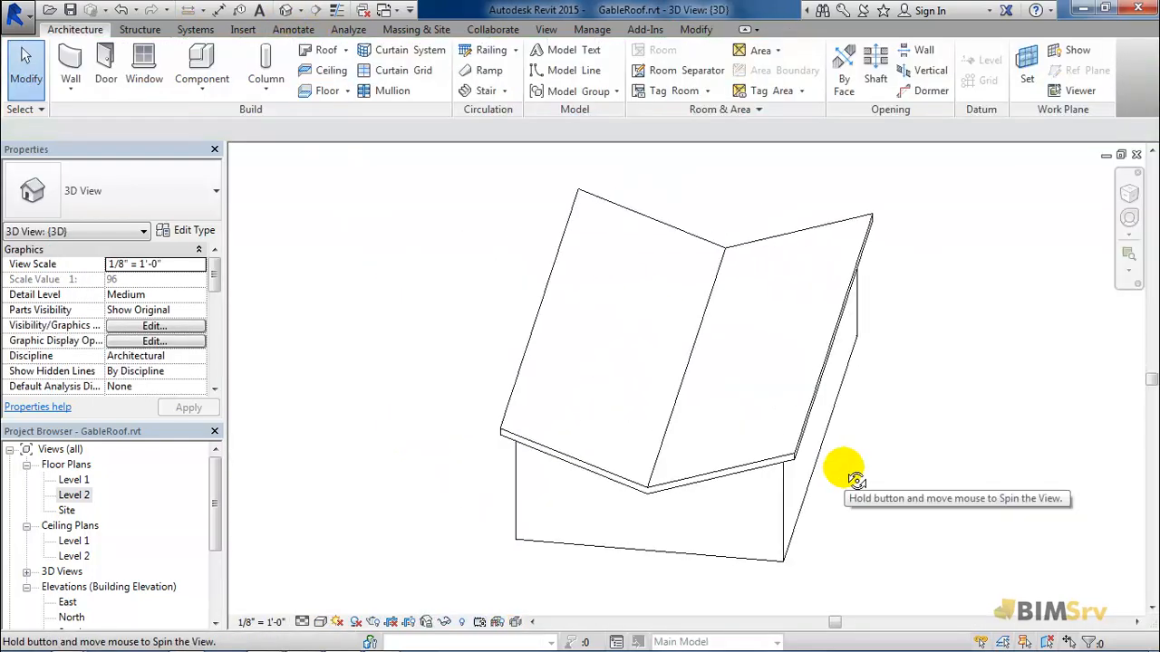
pyautogui.moveTo(856, 471); pyautogui.dragTo(535, 522)
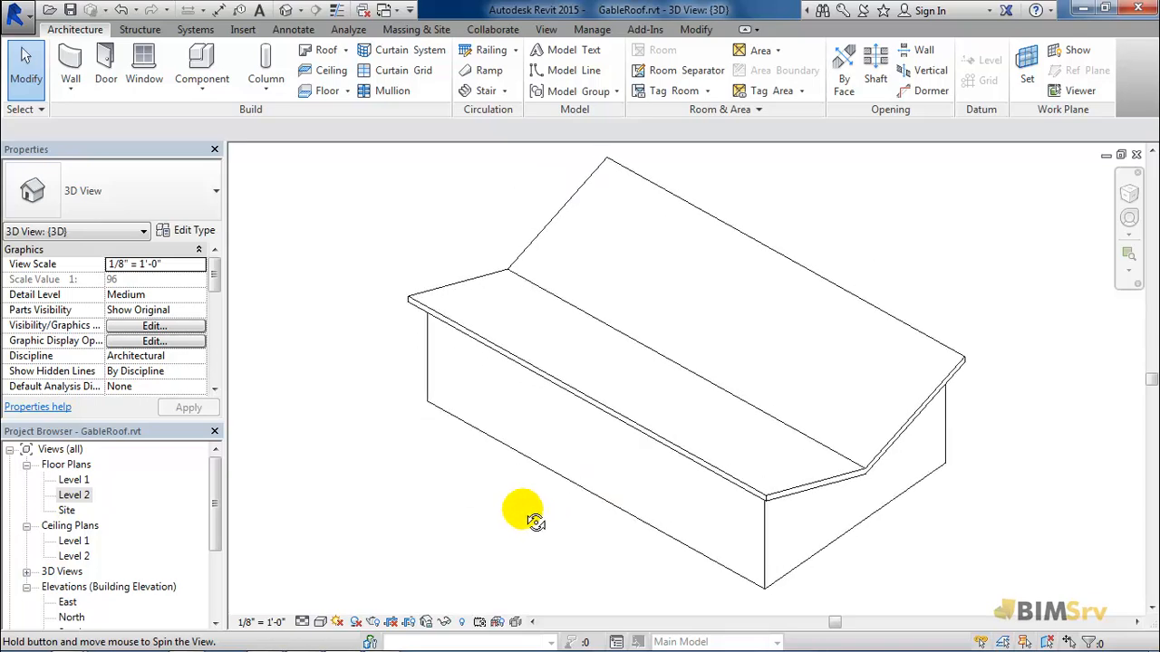
pyautogui.doubleClick(65, 495)
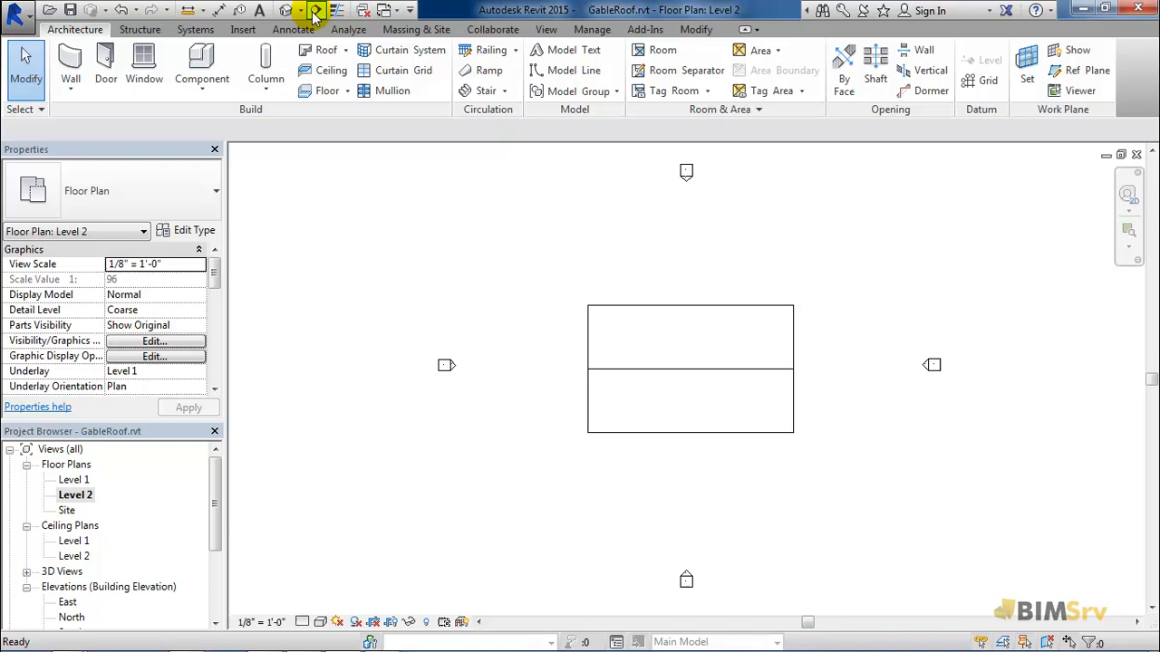
# Draw a section across the plan, go to its view and select the V-shaped roof.
pyautogui.click(315, 11)
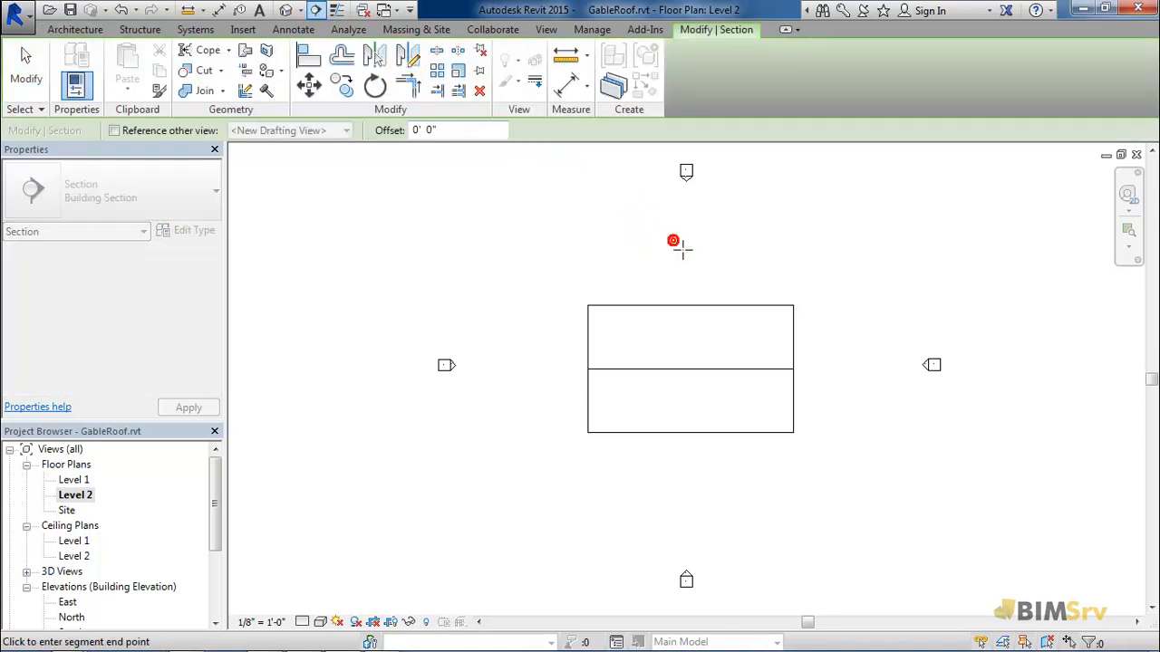
pyautogui.click(674, 241)
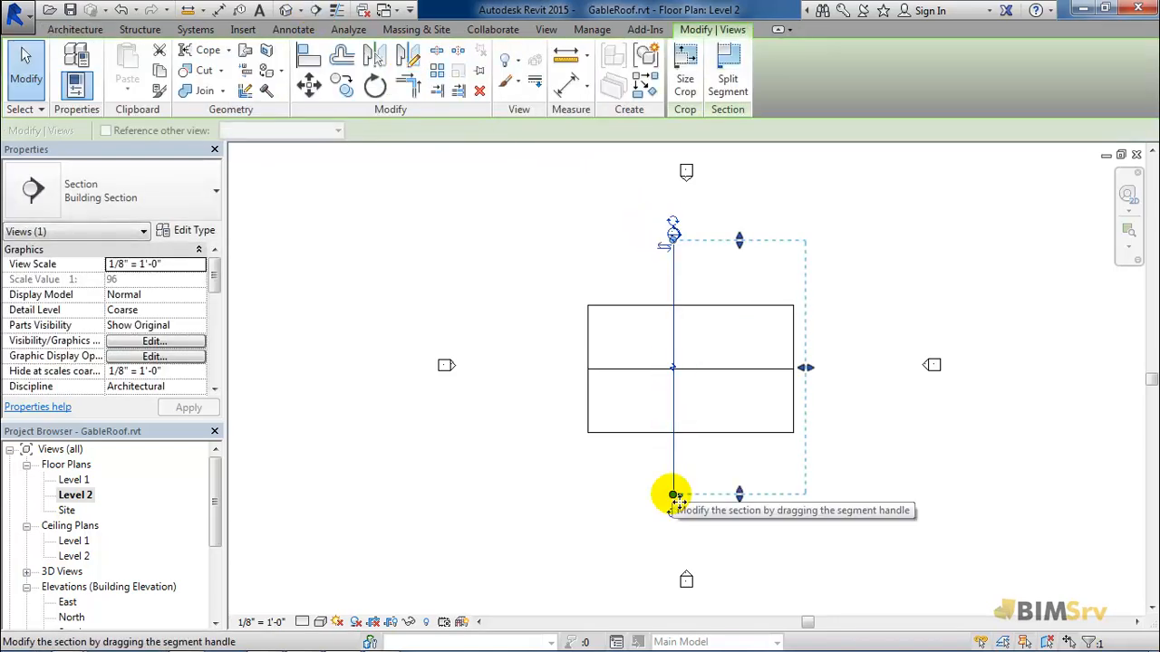
pyautogui.rightClick(673, 493)
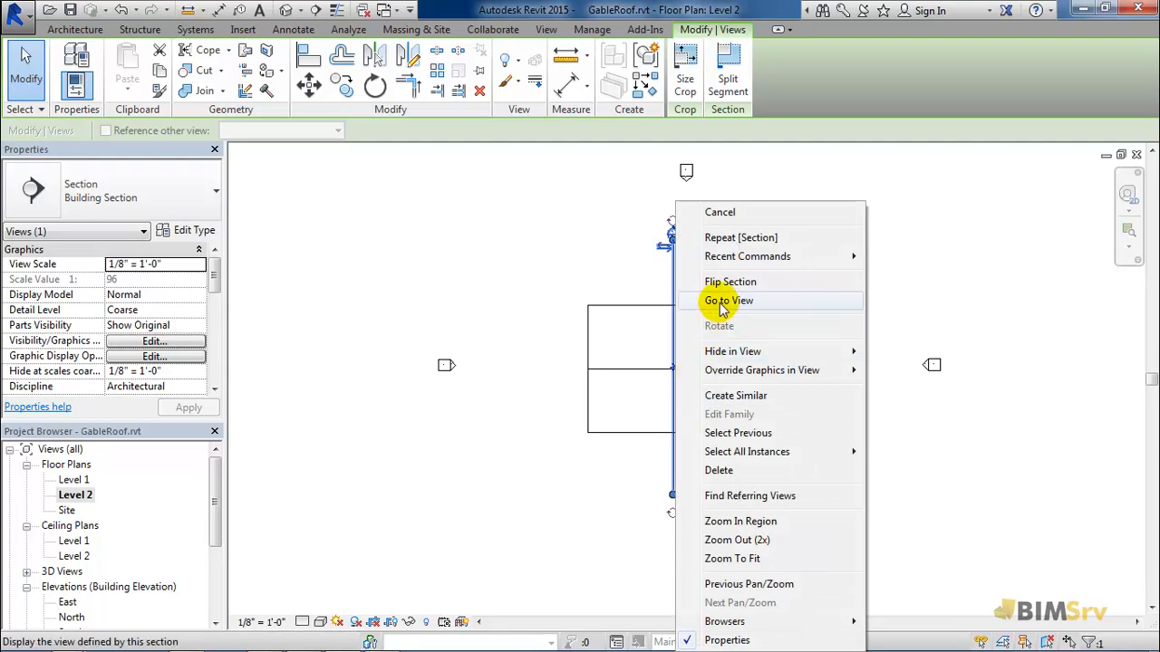
pyautogui.click(729, 301)
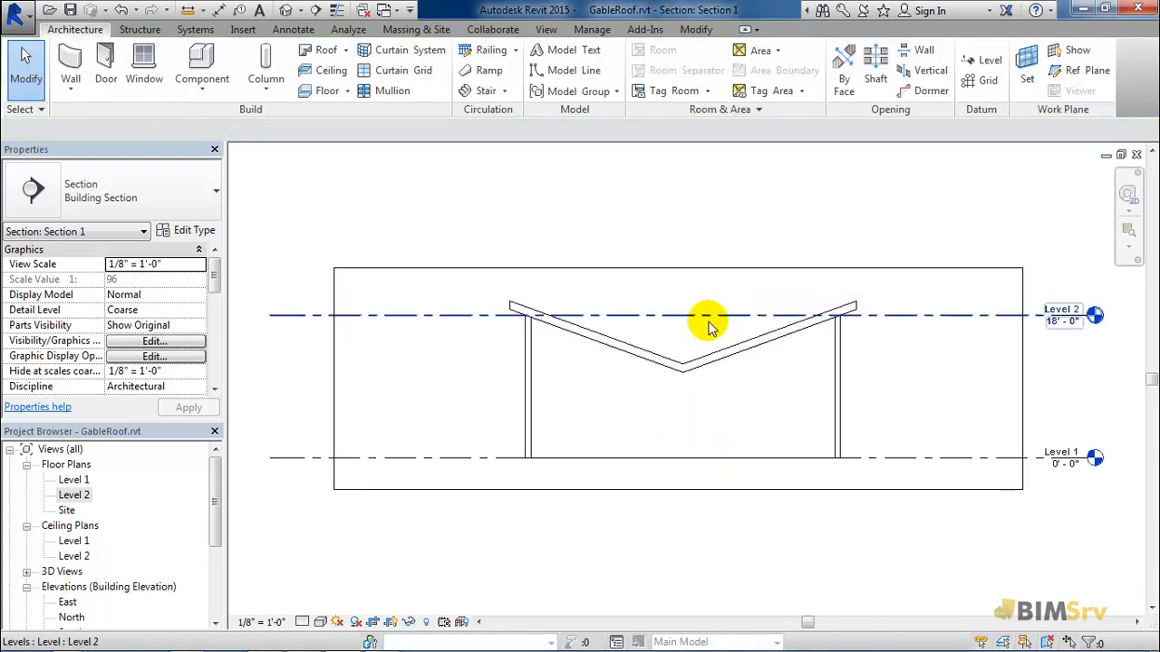
pyautogui.click(710, 326)
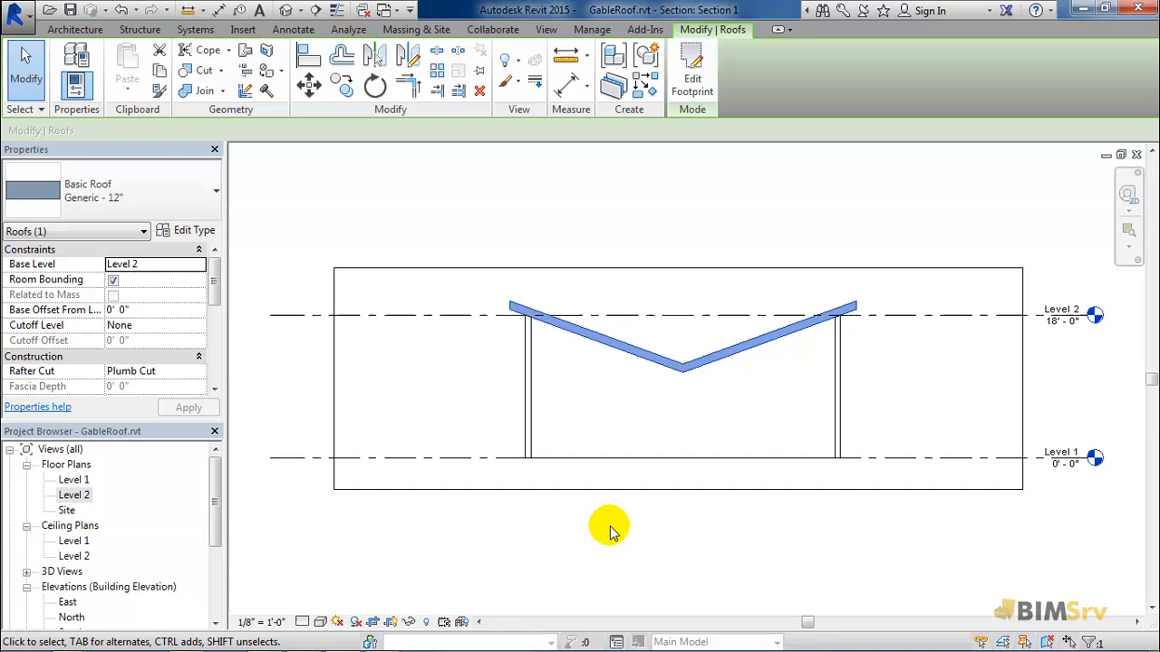